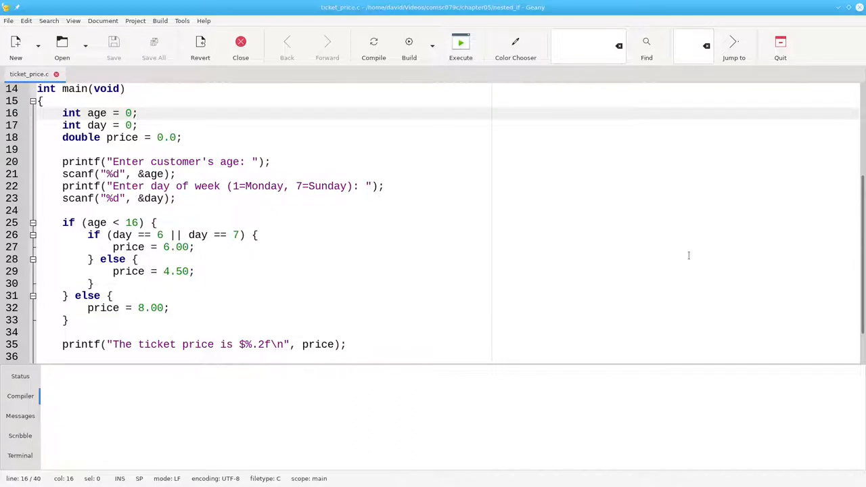
Step: Copy the ticket-pricing header comment from Geany and switch to the Writer planning document
click(136, 114)
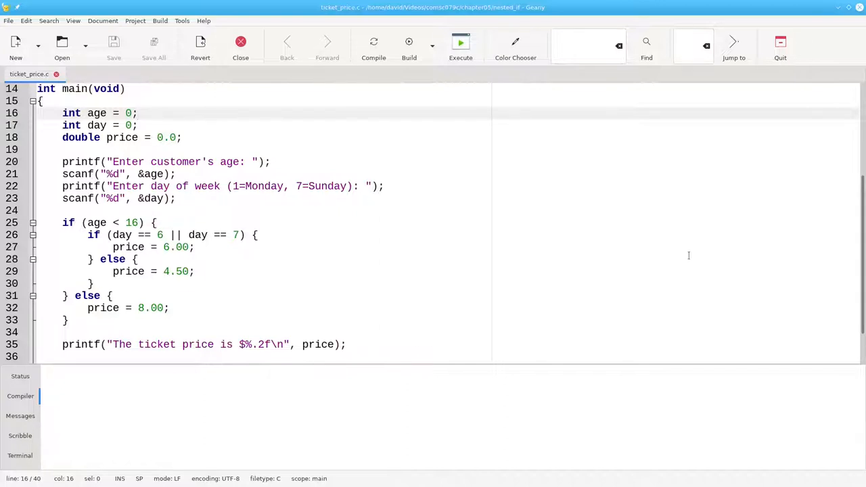
click(136, 113)
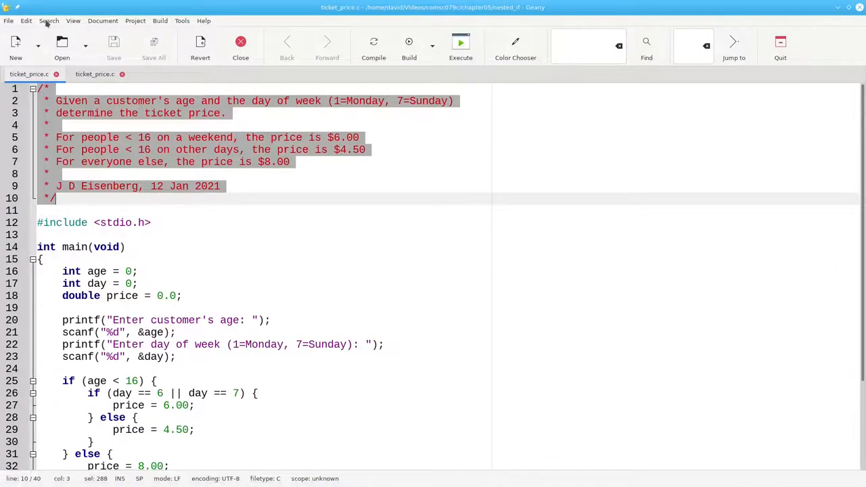
click(25, 20)
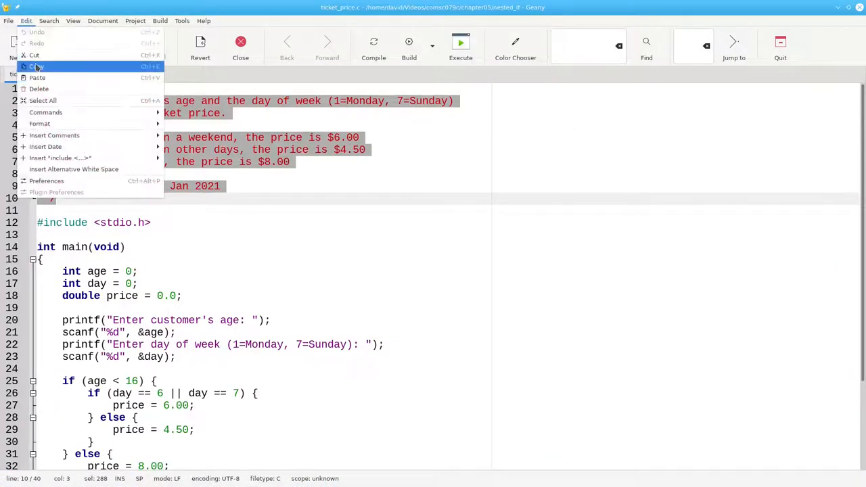
click(34, 65)
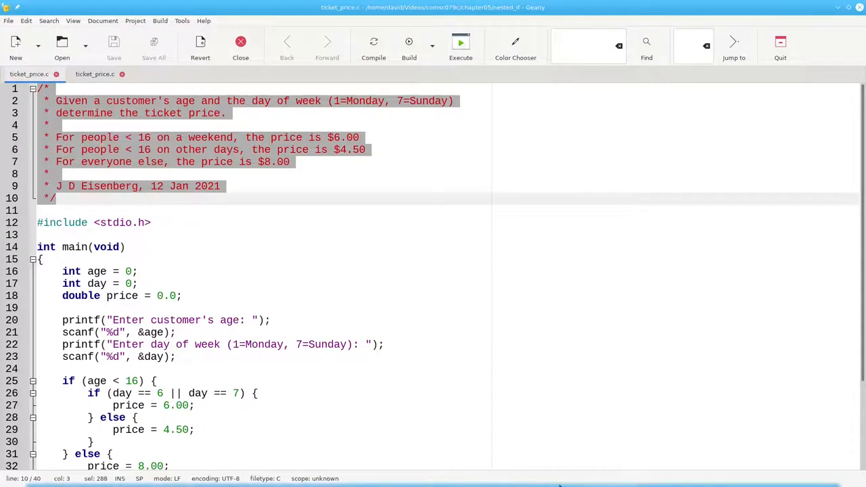
click(555, 479)
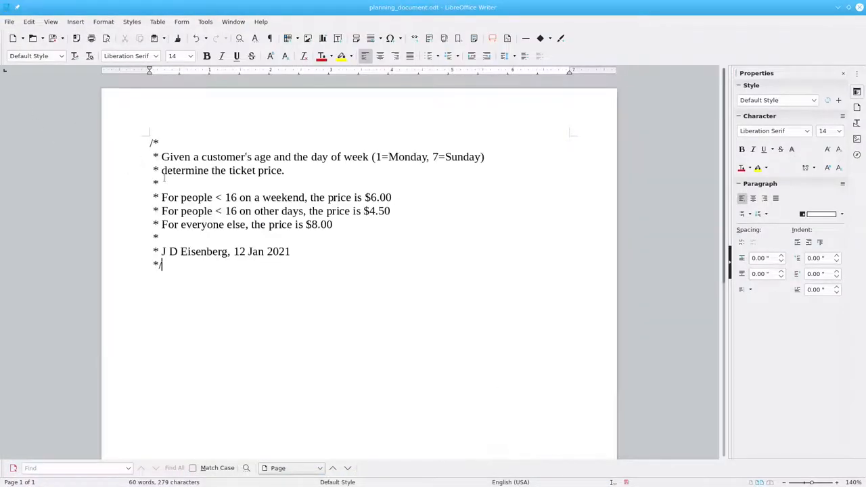
Step: Delete the author and date lines and start a 'sample output:' heading
drag(152, 235, 291, 250)
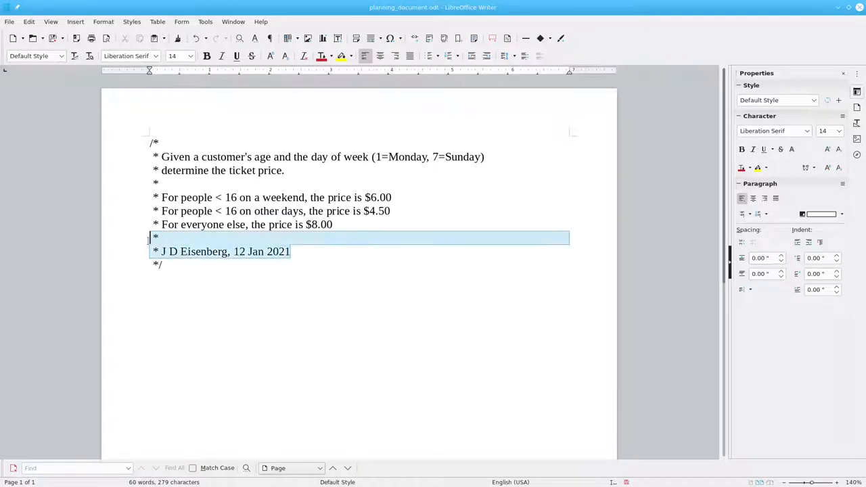
key(Delete)
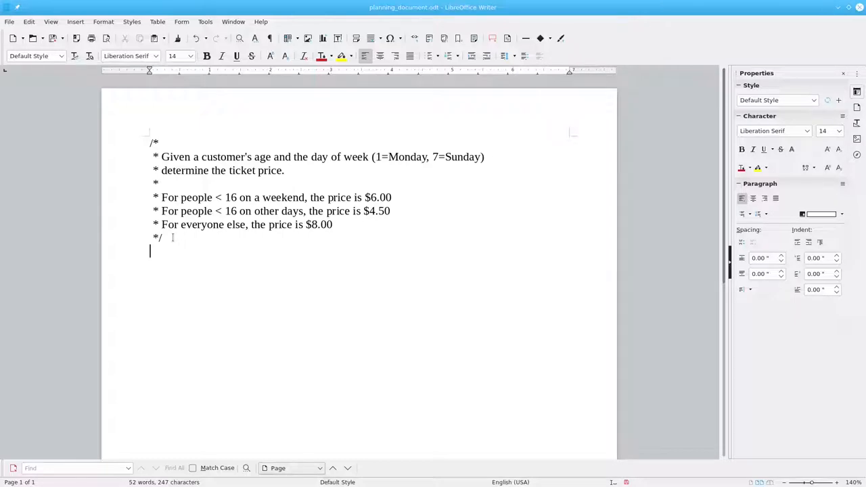
text(sample output:)
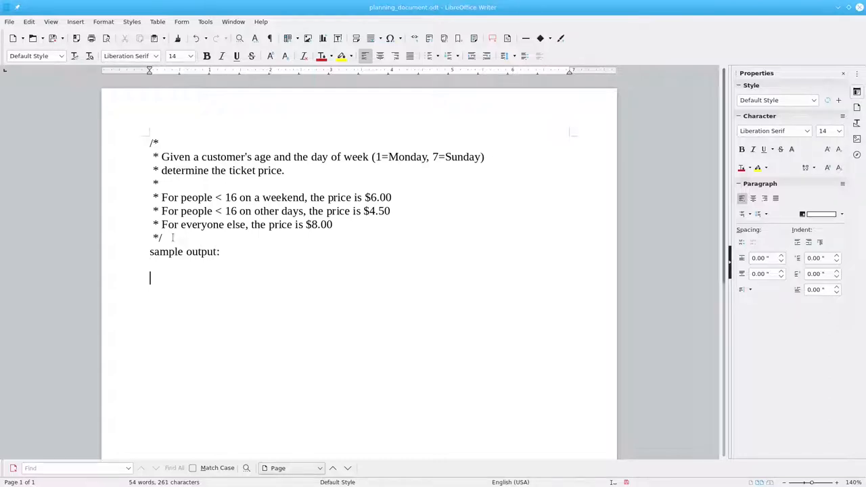
Step: Write the age prompt 'Enter customer's age, or 0 to quit:' answered with 12
text(Enter)
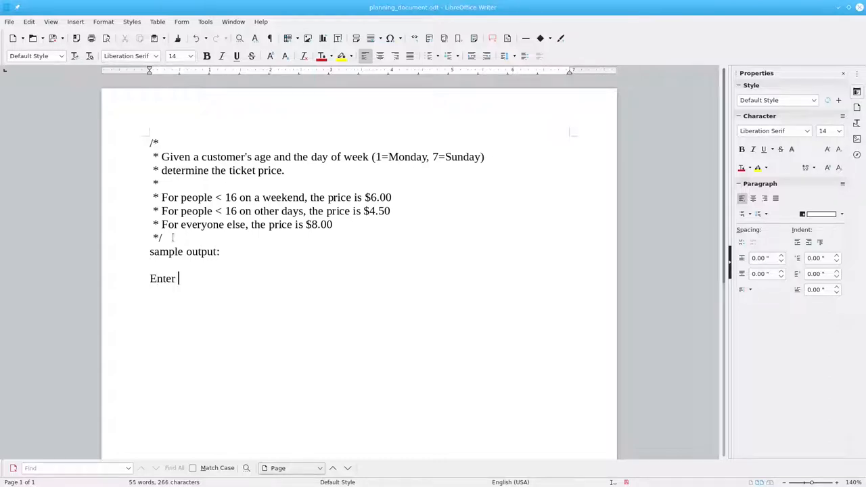
text(customer's age,)
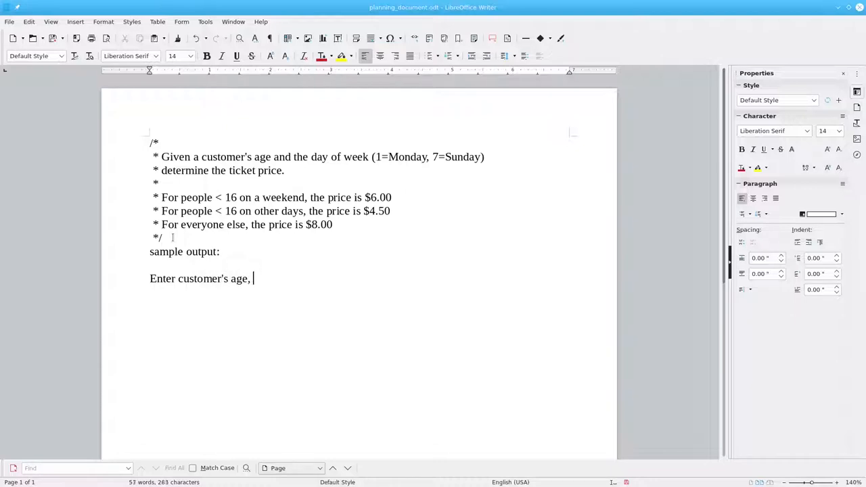
text(or 0 to q)
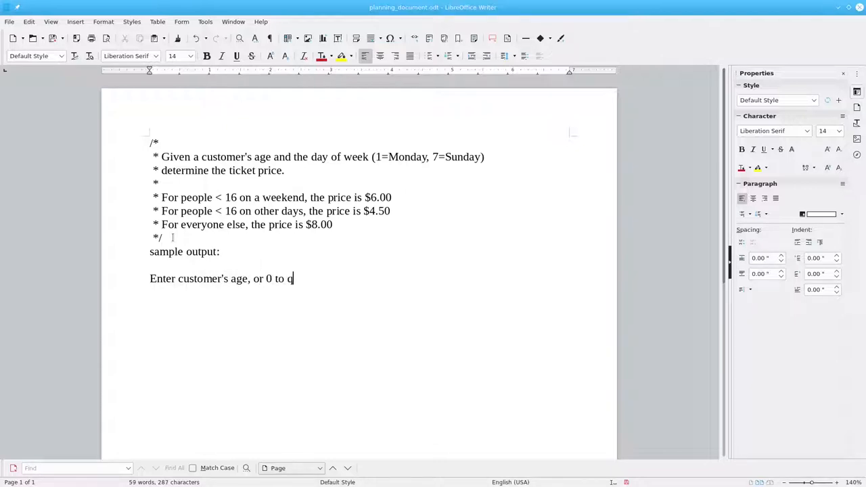
text(uit:)
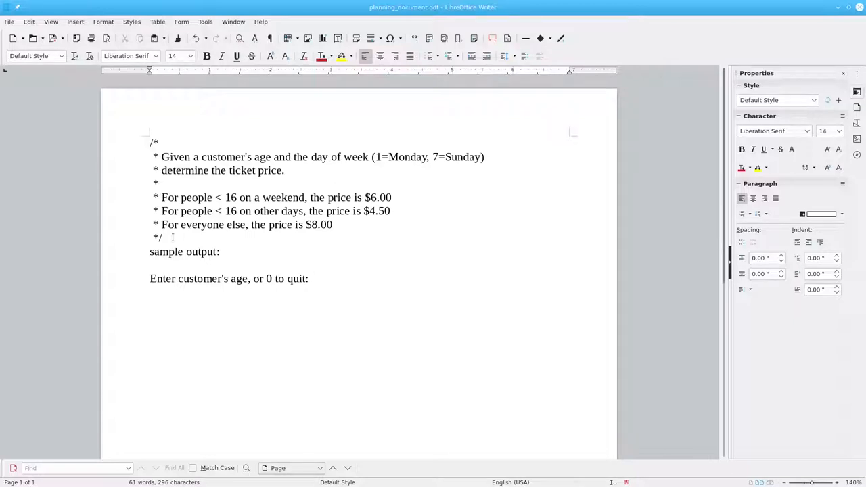
text(12)
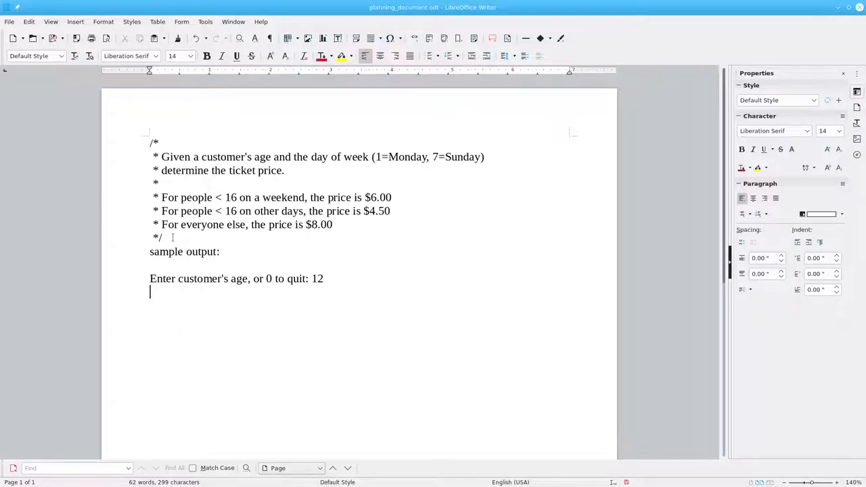
Step: Write the day prompt 'Enter day of week (1=Monday, 7=Sunday):' answered with 4
text(Enter day of w)
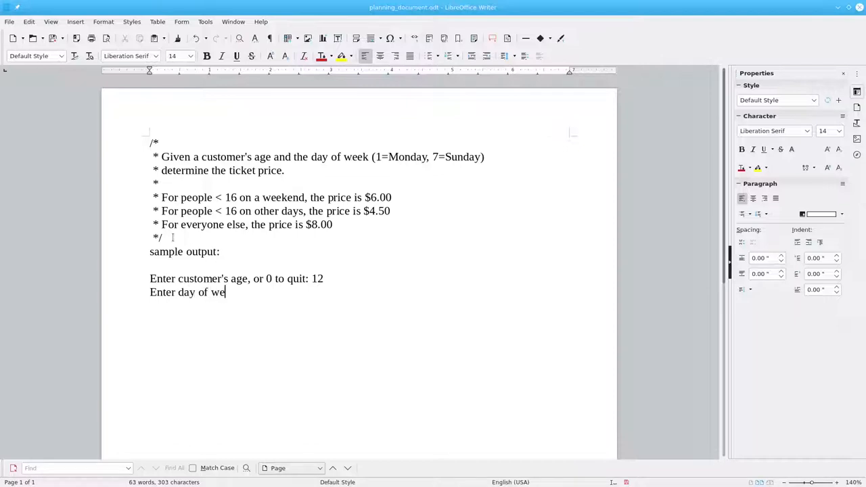
text(ek (1=M)
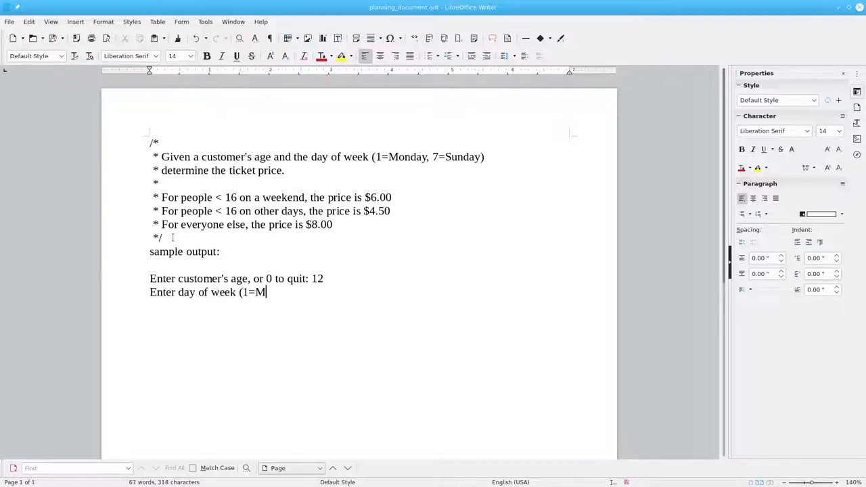
text(onday,)
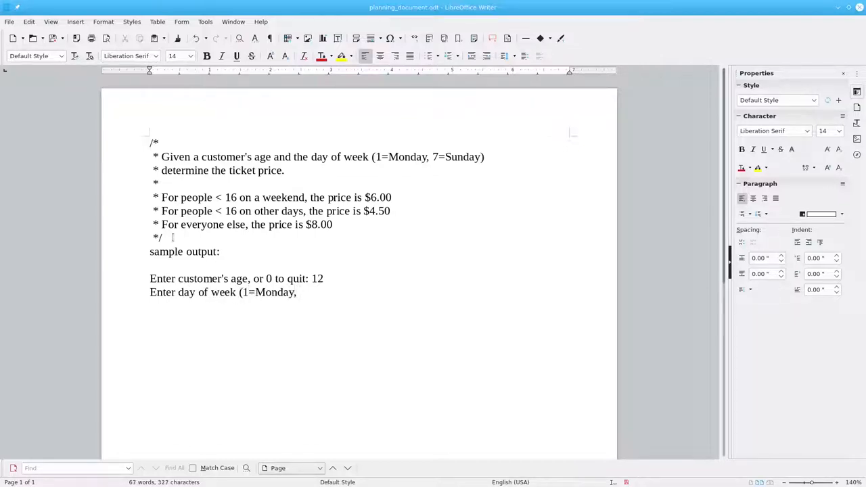
text(7=S)
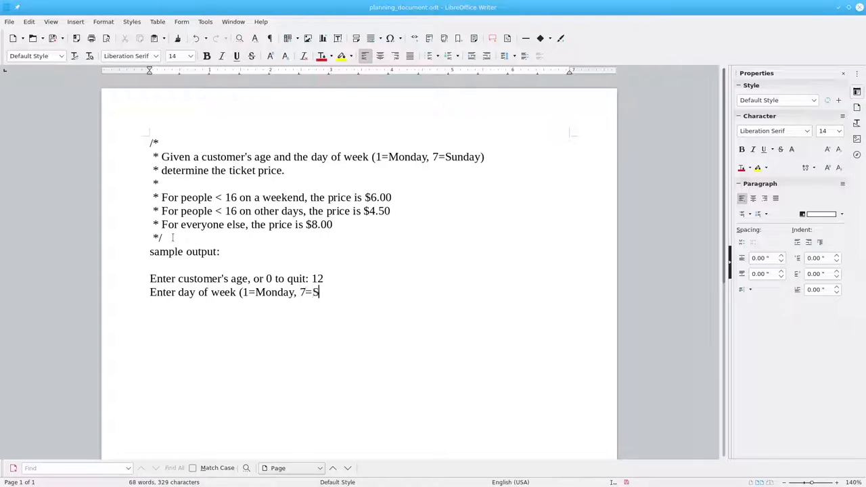
text(unday):)
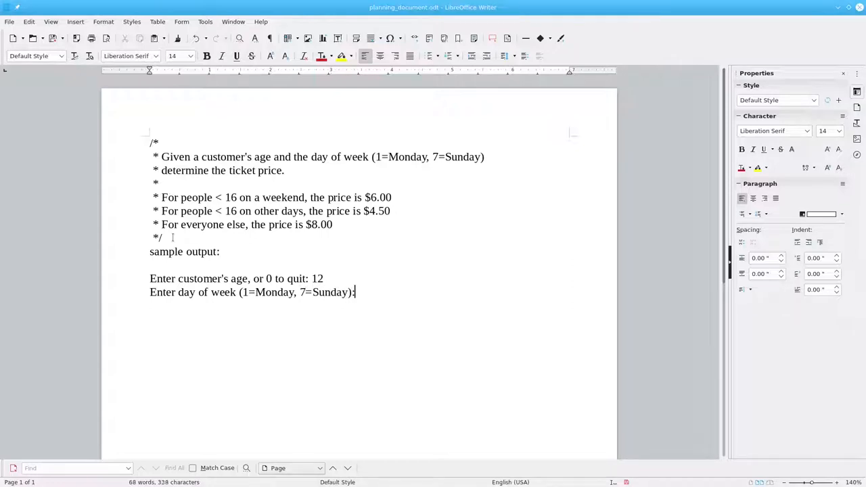
text(4)
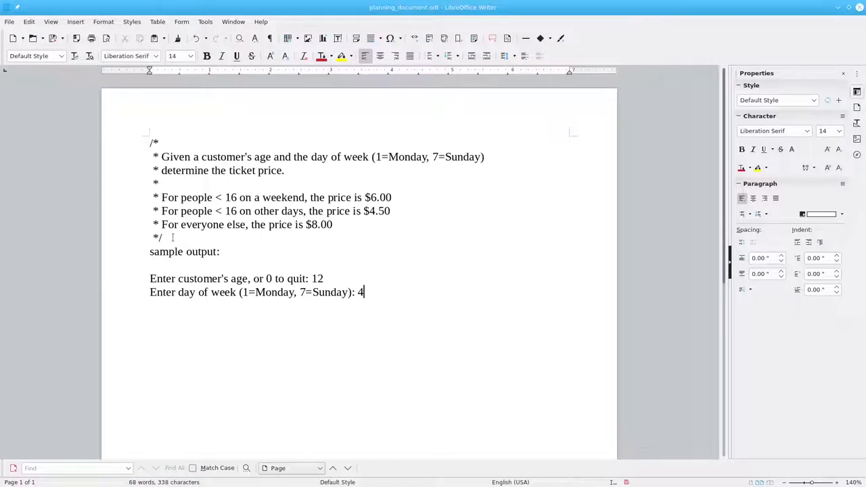
Step: Write the result line 'Ticket price is $4.50'
text(Ticket price is $)
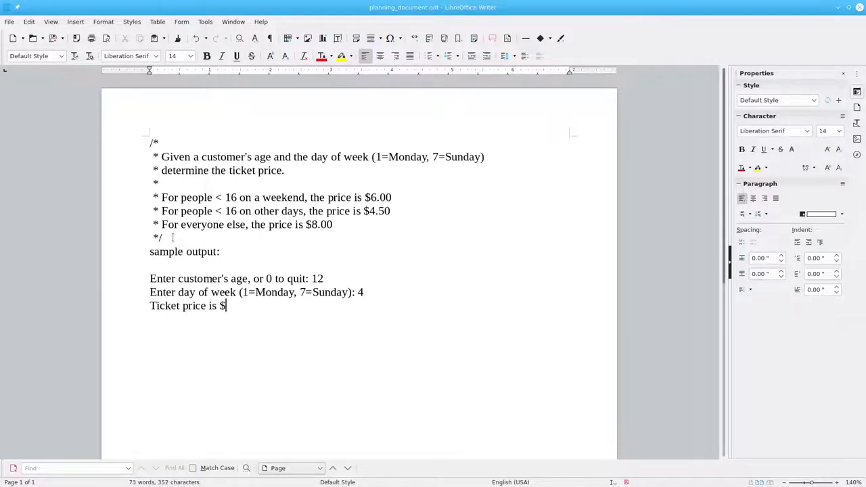
text(4.50)
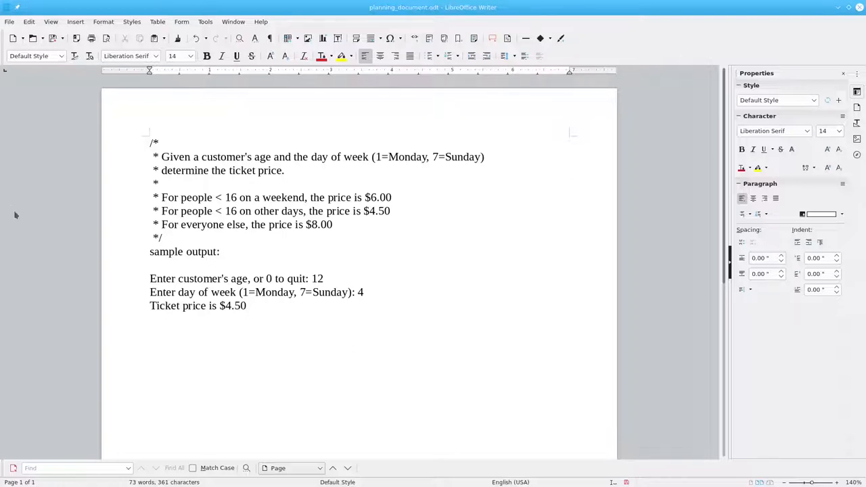
Step: Add the second run: age 25, 'Ticket price is $8.00', then a fresh age prompt
drag(149, 278, 287, 279)
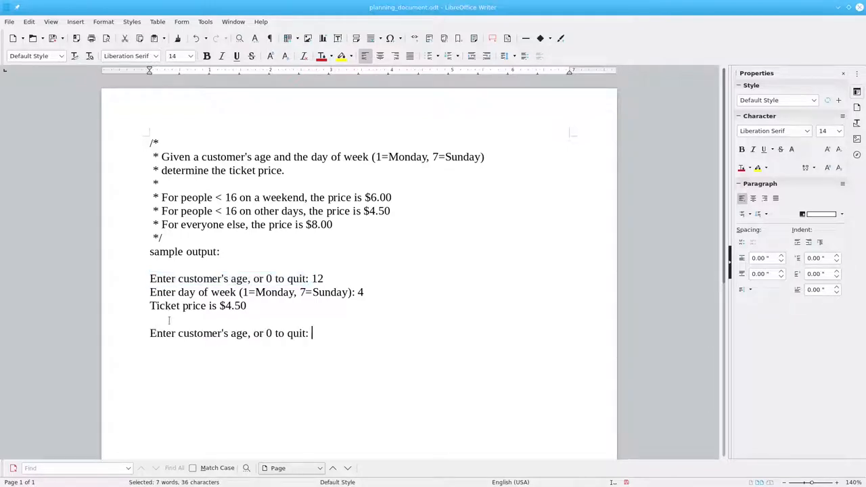
text(25)
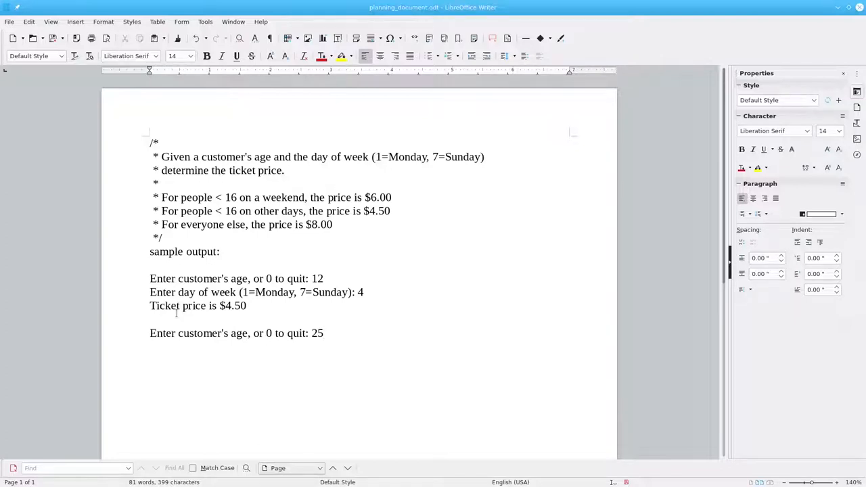
text(Ticket)
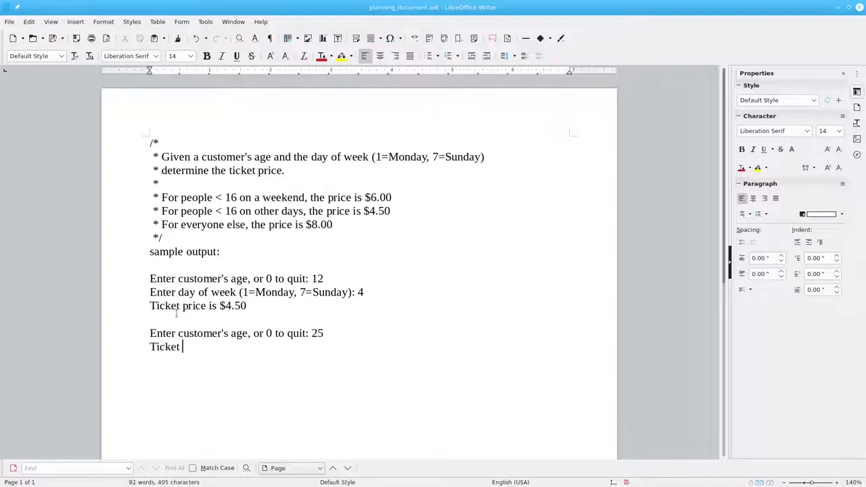
text(price I)
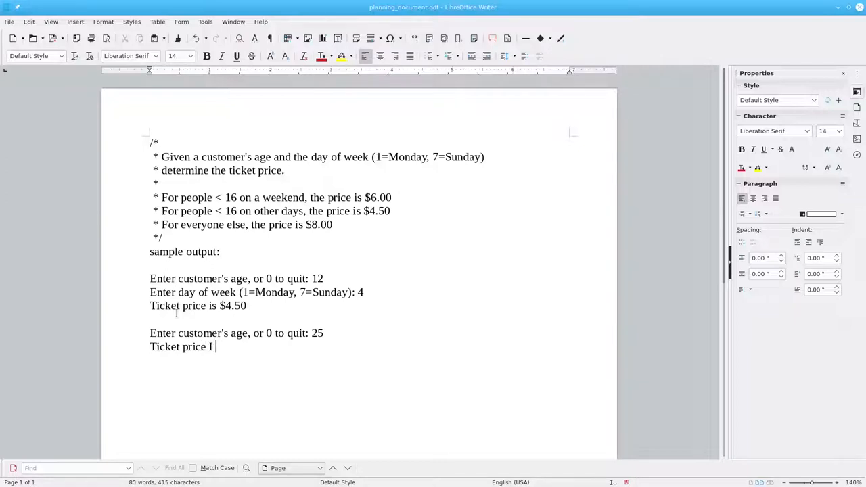
text(s $8.00)
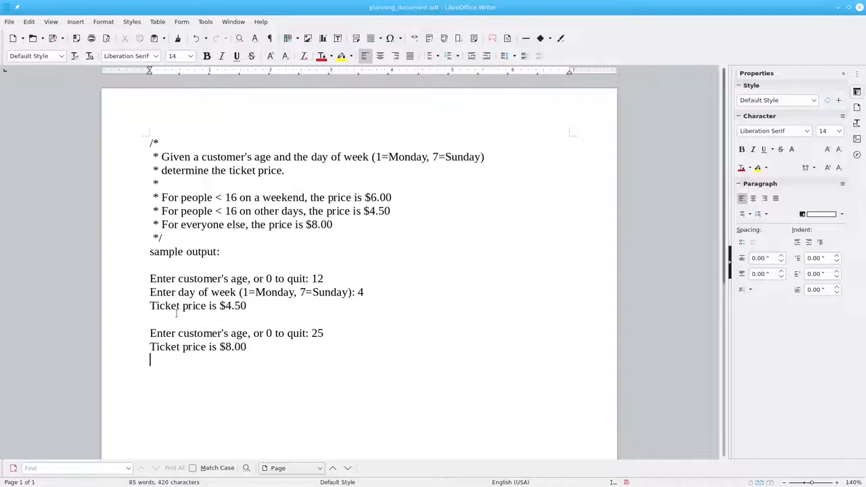
text(Enter customer's age, or 0 to quit:)
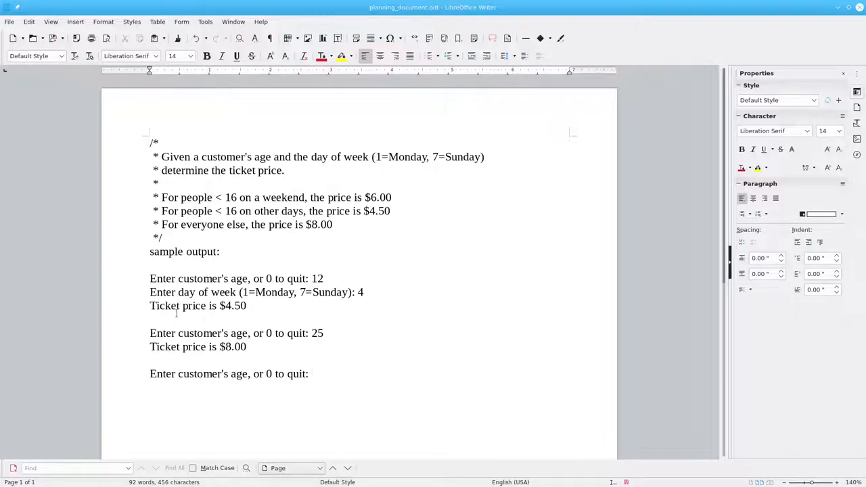
Step: Enter age -2, the message 'Age must be from 1-130 (or zero to quit)', and another age prompt
text(-2)
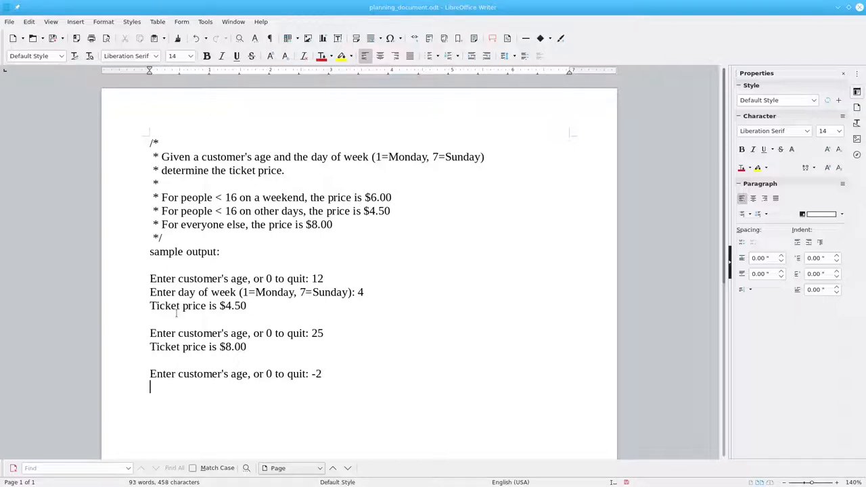
text(Age)
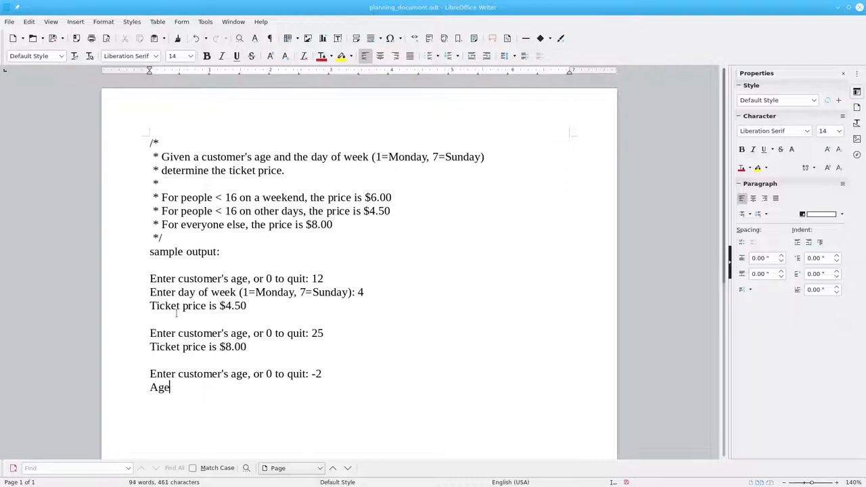
text(must be)
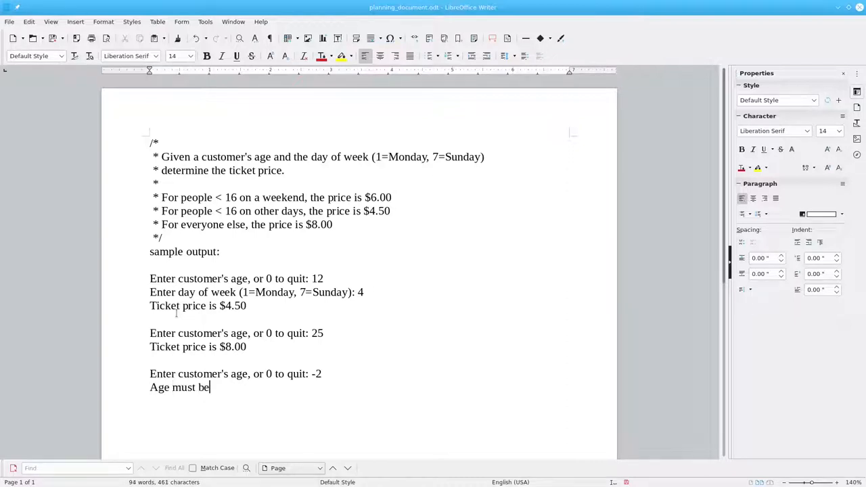
text(from 1-)
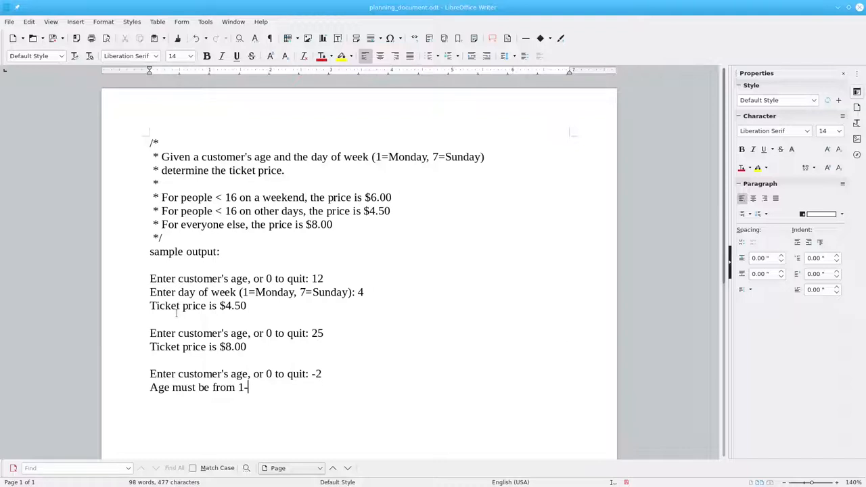
text(130)
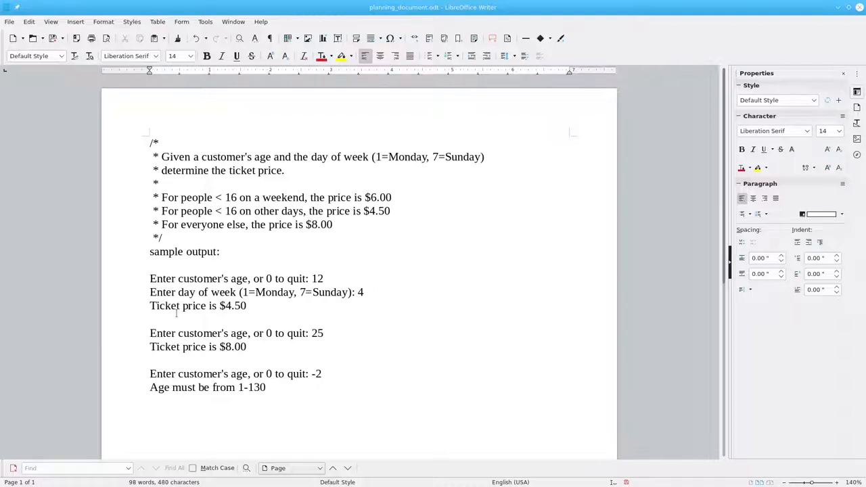
text((or z)
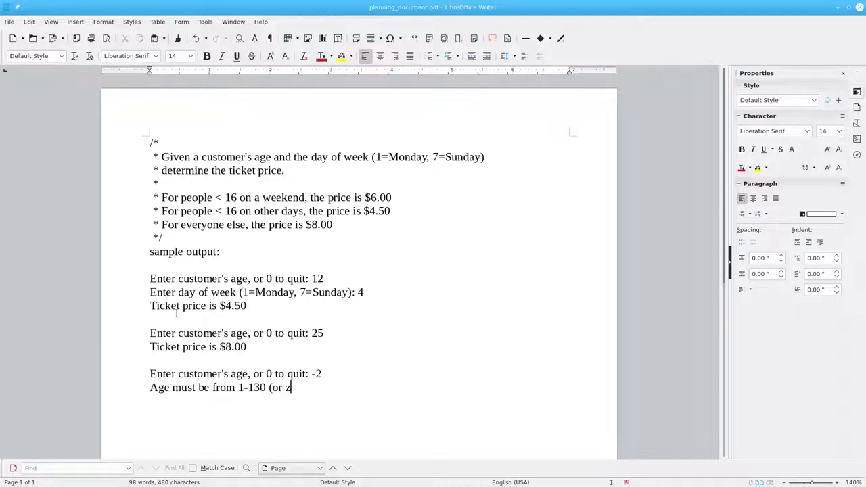
text(ero to quit)
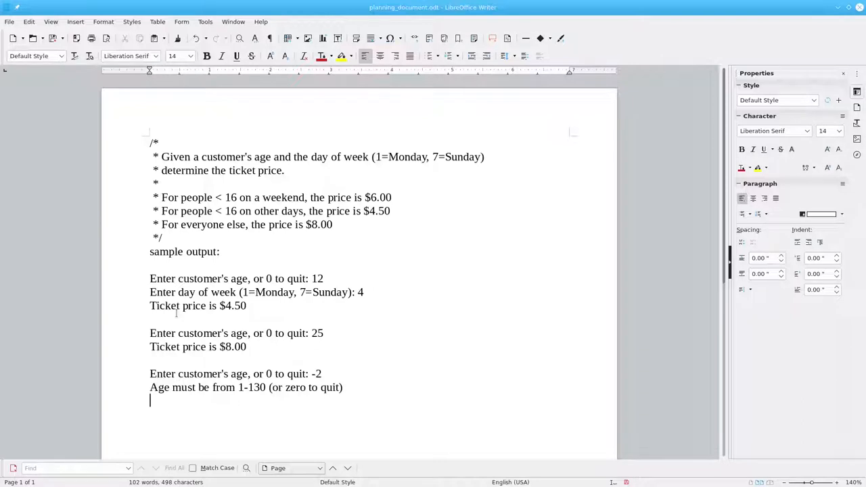
text(Enter customer's age, or 0 to quit:)
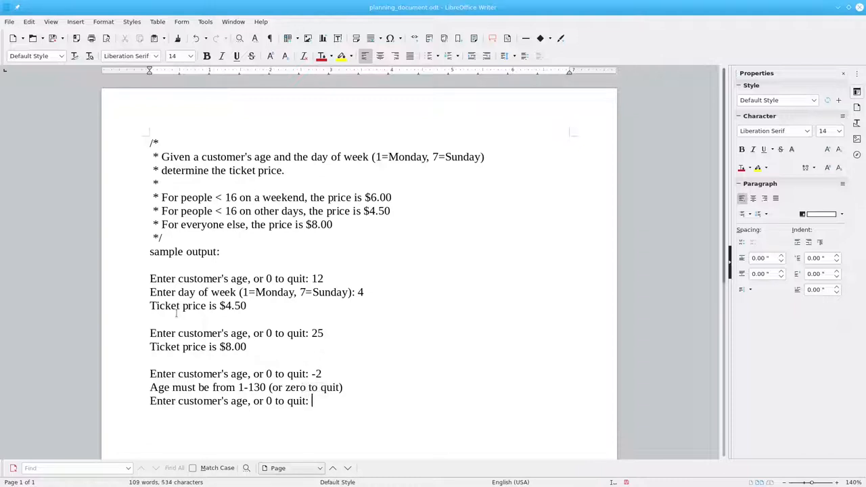
Step: Enter age 12, day prompt with 8, and 'Day of week must be in range 1-7.'
text(12)
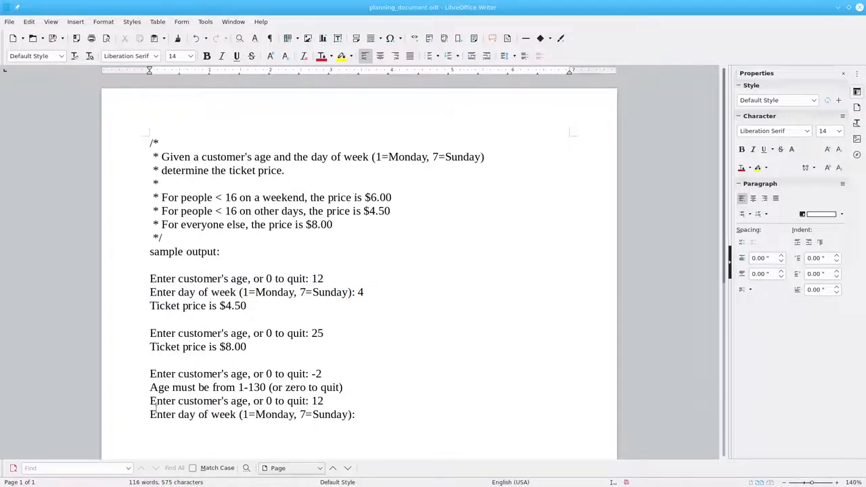
text(8)
text(Day of week must be)
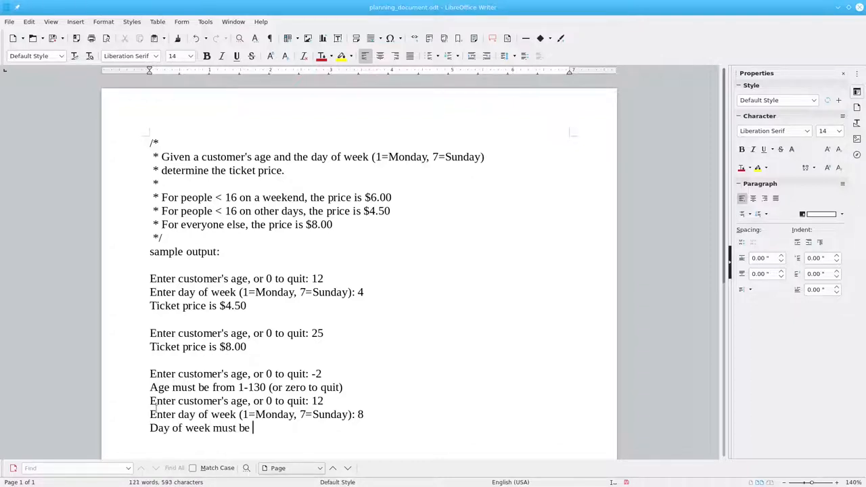
text(in range 1-7)
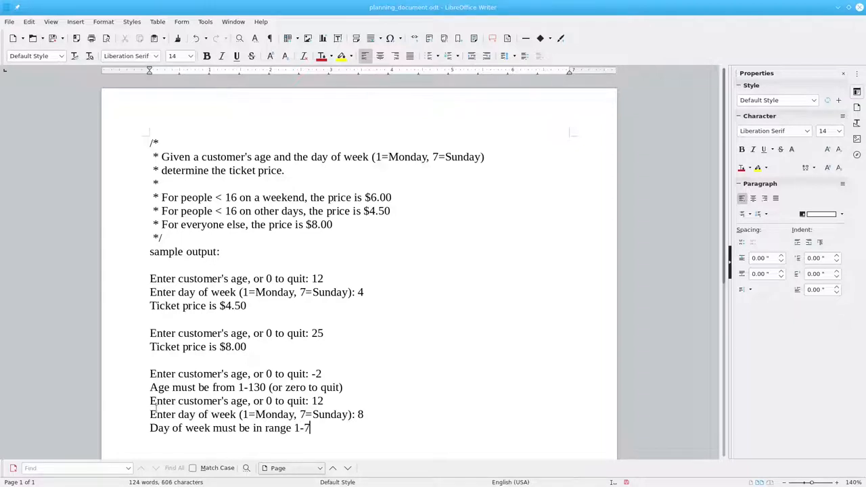
text(.)
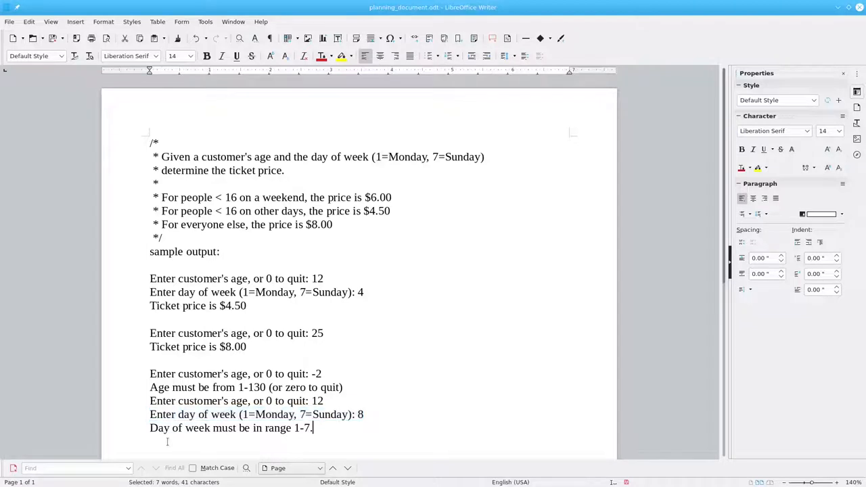
text(Enter day of week (1=Monday, 7=Sunday): 8)
text(Ticket price)
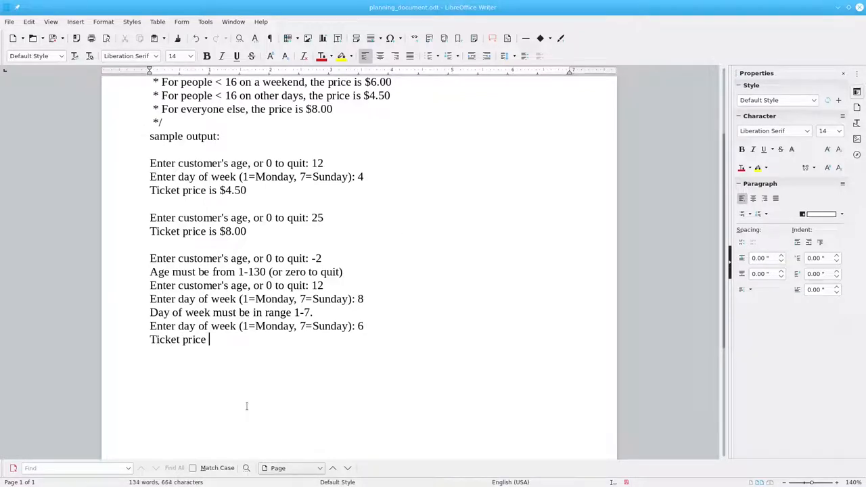
Step: Finish with 'Ticket price is $6.00.' and add periods to the earlier price lines
text(is $6.0)
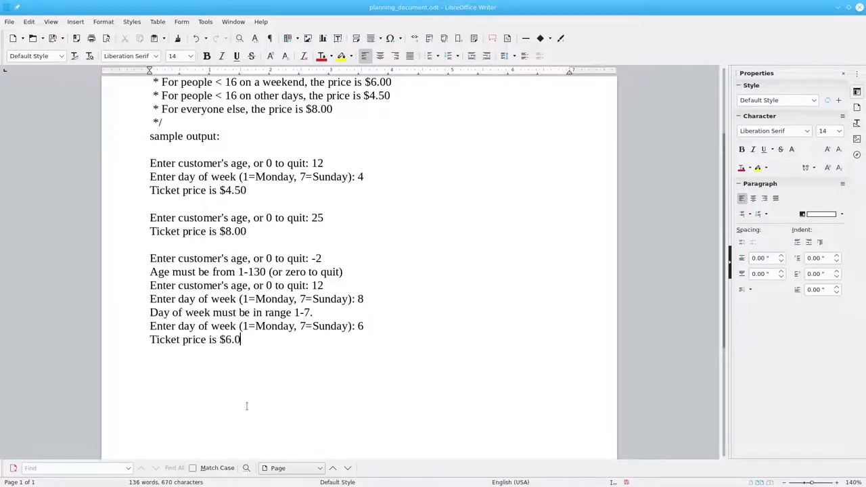
text(0.)
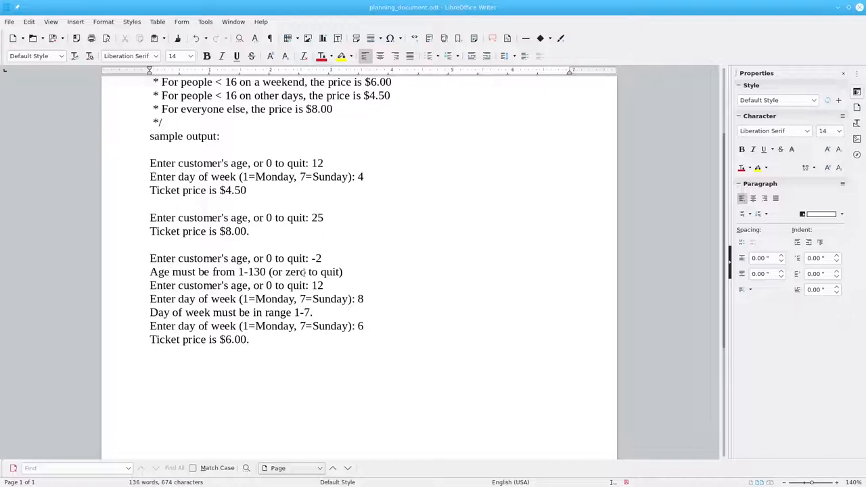
text(.)
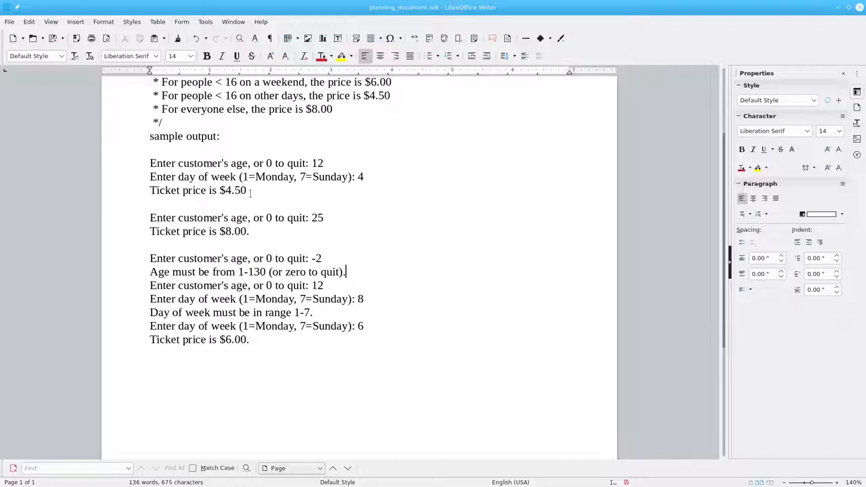
click(251, 338)
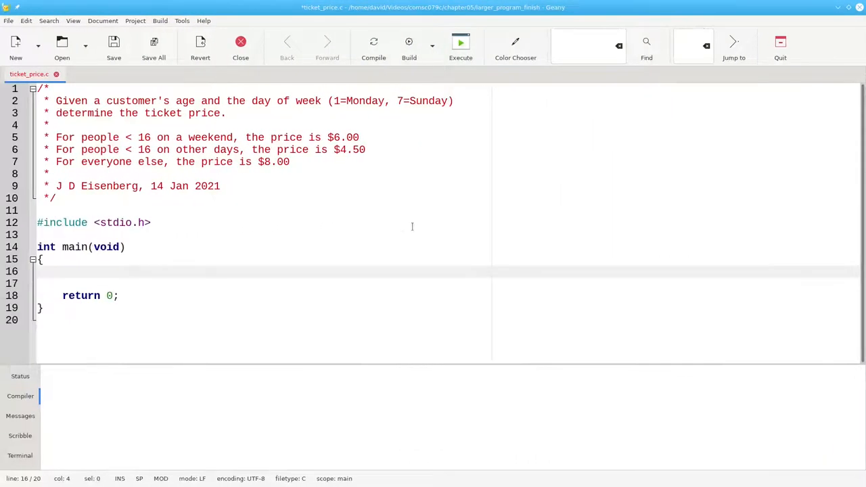
Step: Declare int age = 0, int day = 0 and double price = 0.0 inside main
text(int age = 0;)
click(266, 282)
text(int day = 0;)
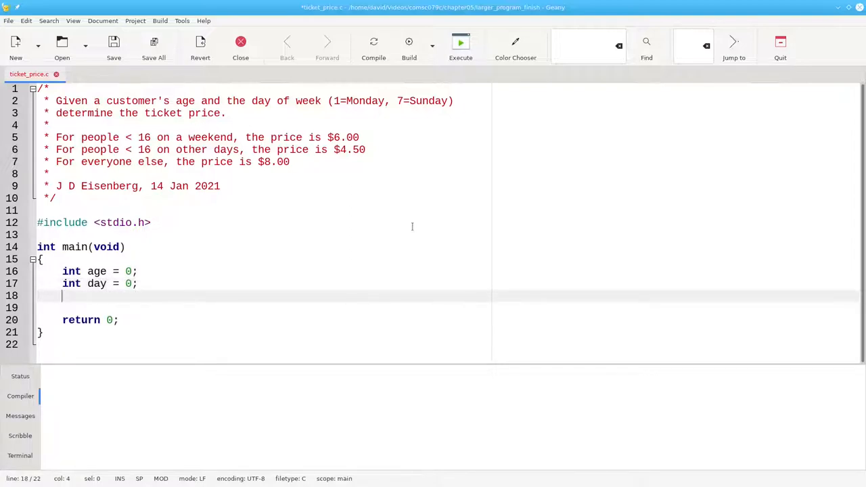
text(double price =)
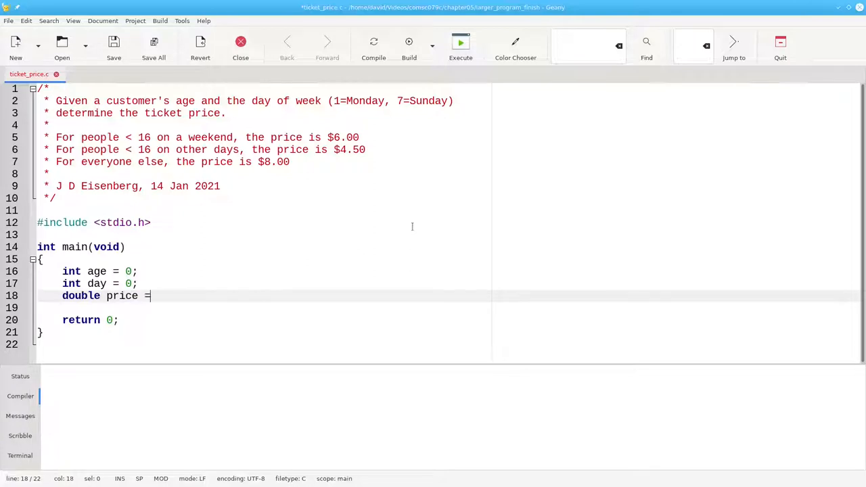
text(0.0;)
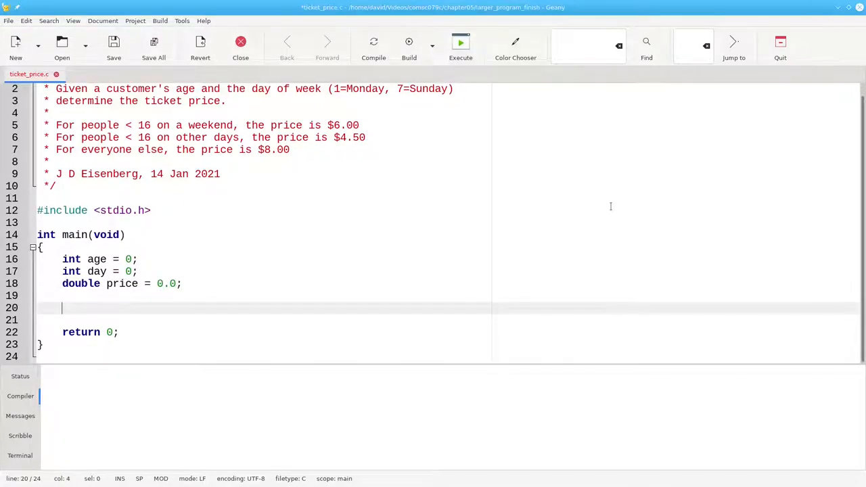
Step: Add the comment '// read age and make sure it's in range 0-130' and start if (age != 0)
text(// read)
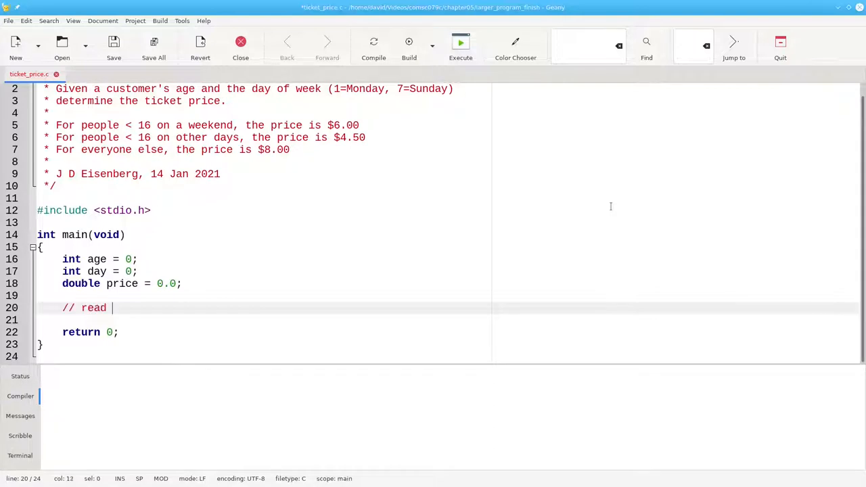
text(age and make)
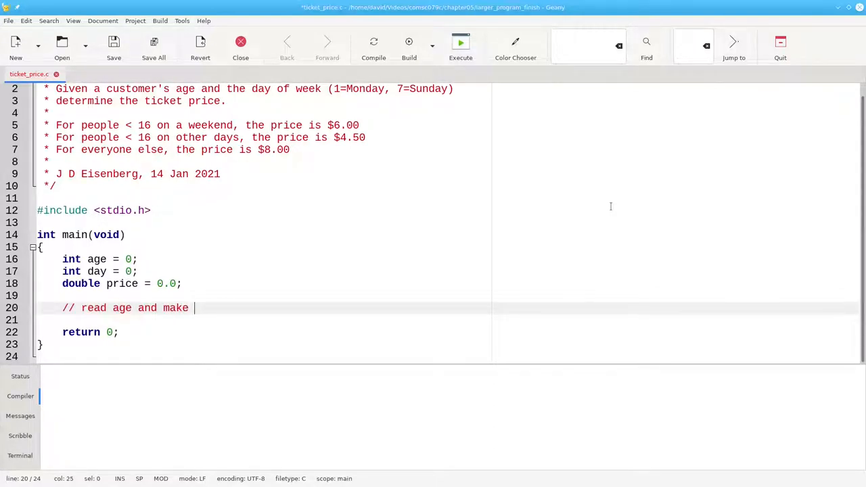
text(sure it's in range)
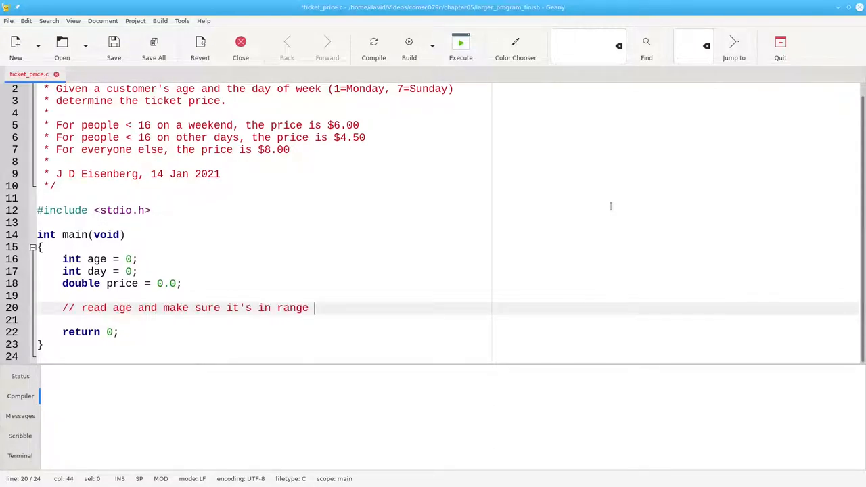
text(0-130)
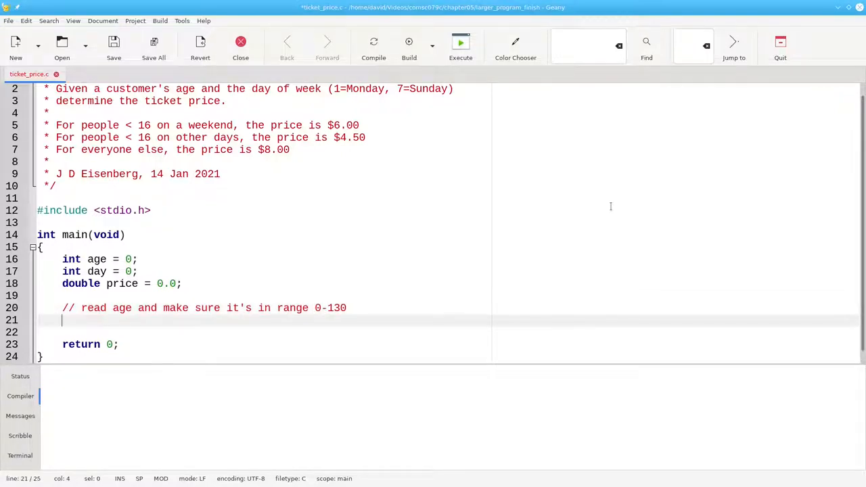
text(if (age != 0) {)
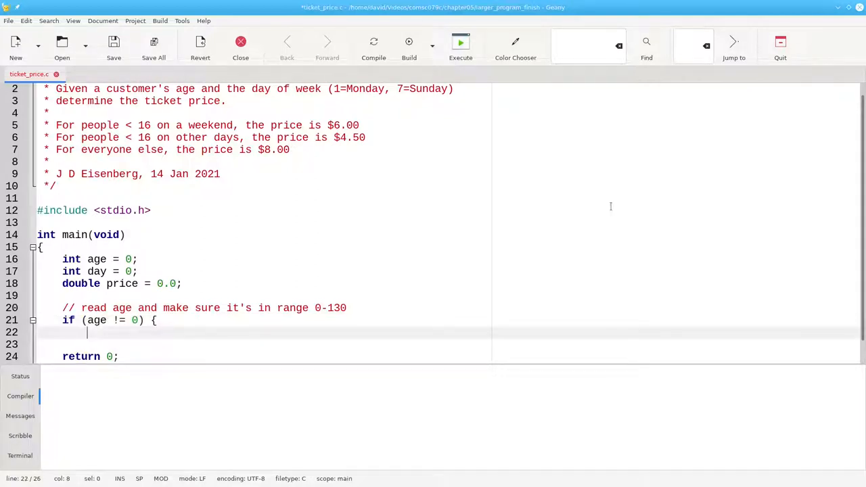
Step: Put the '// process customer info' comment inside the if block and close it
text(//)
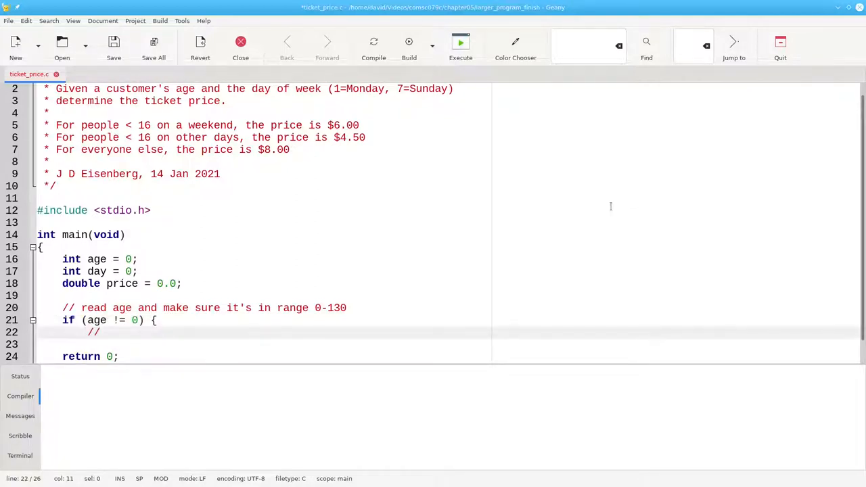
text(process cu)
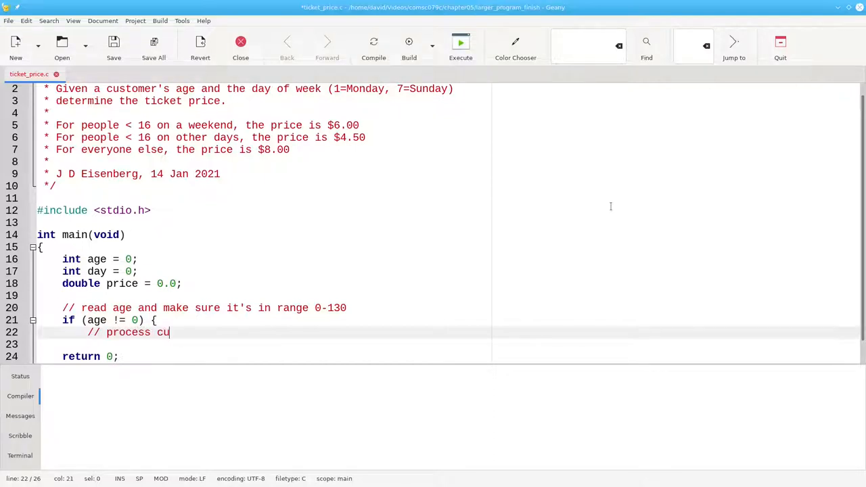
text(stomer info)
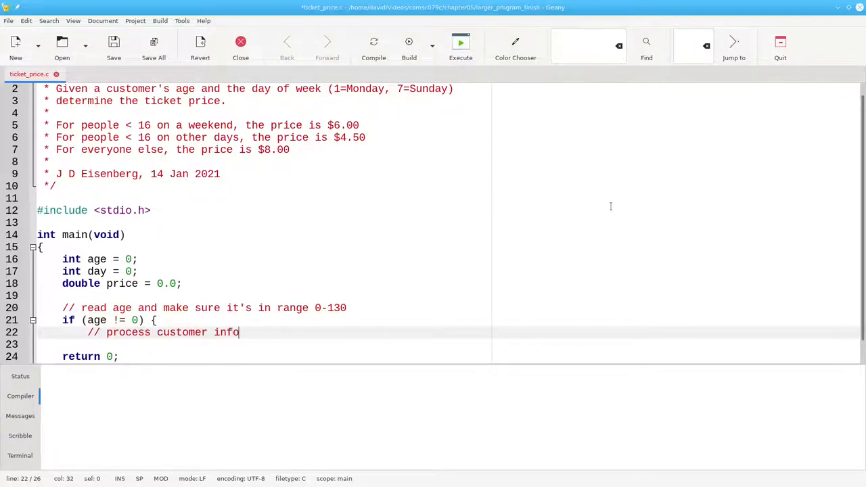
key(Return)
text(})
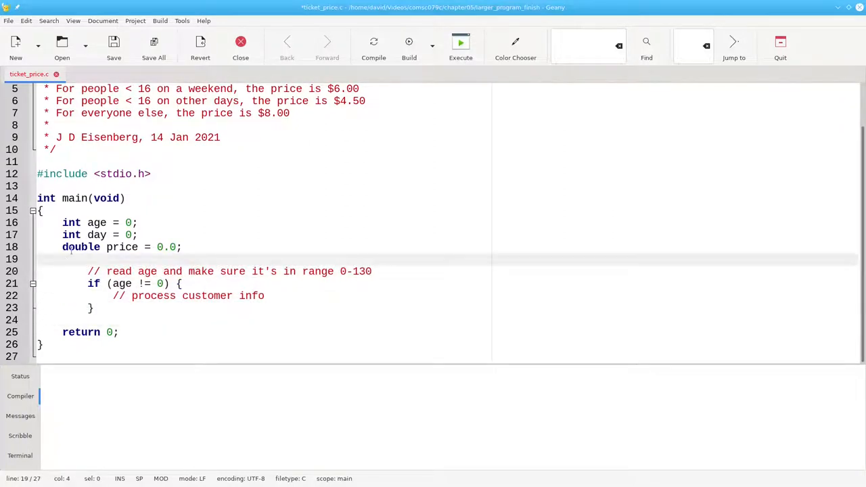
Step: Wrap the age code in do { ... } while (age != 0);
text(do {)
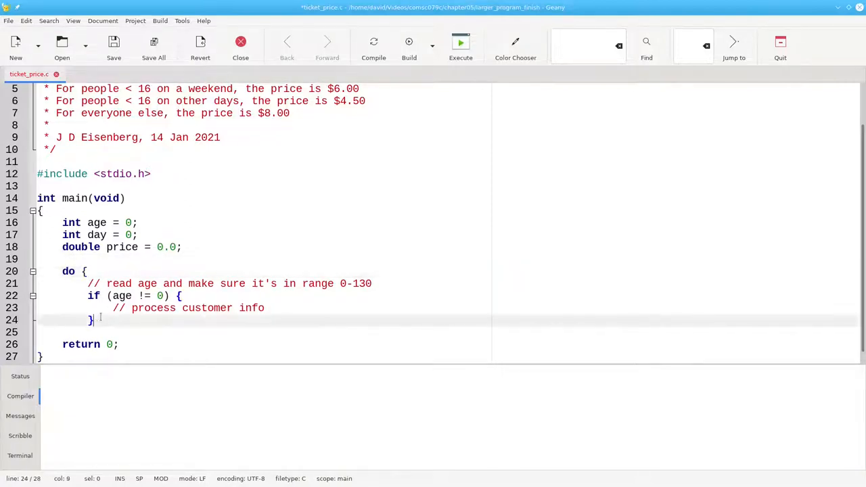
text(} wh)
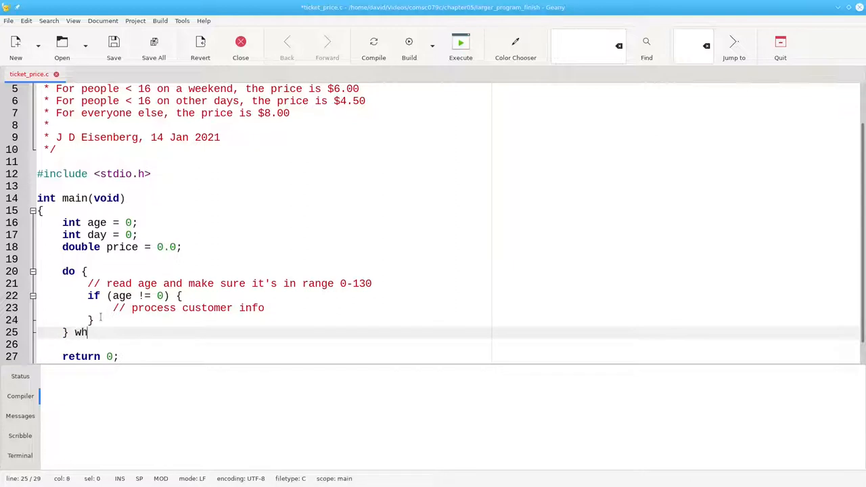
text(ile (age)
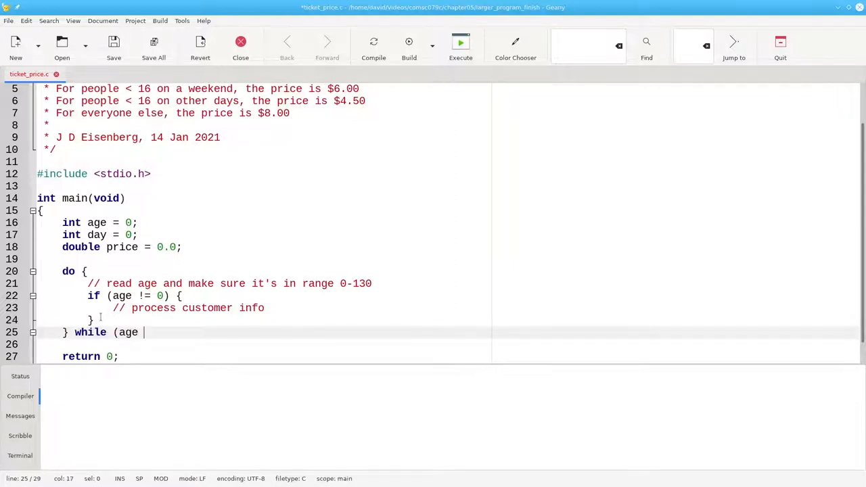
text(!= 0))
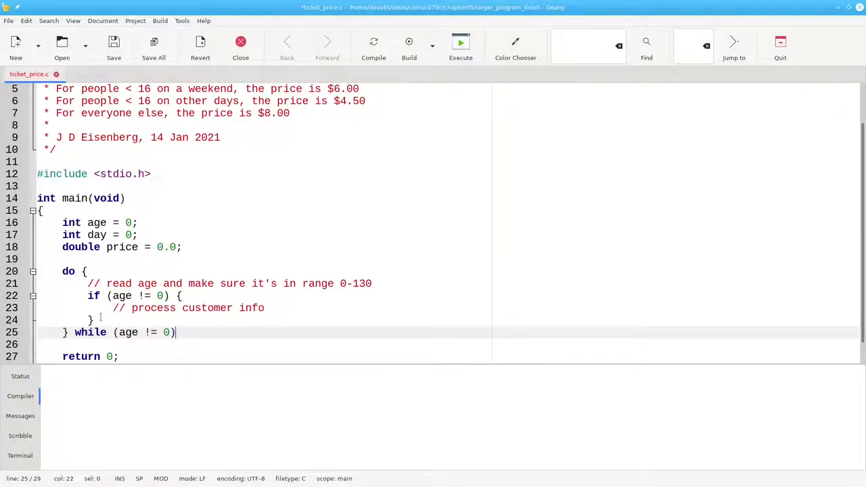
text(;)
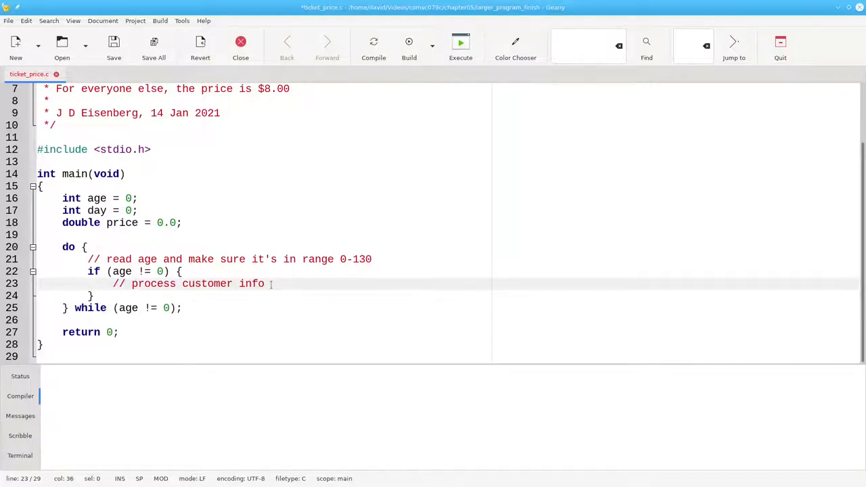
Step: Add if (age < 16) { with the comment about reading day of week in range 1-7
text(i)
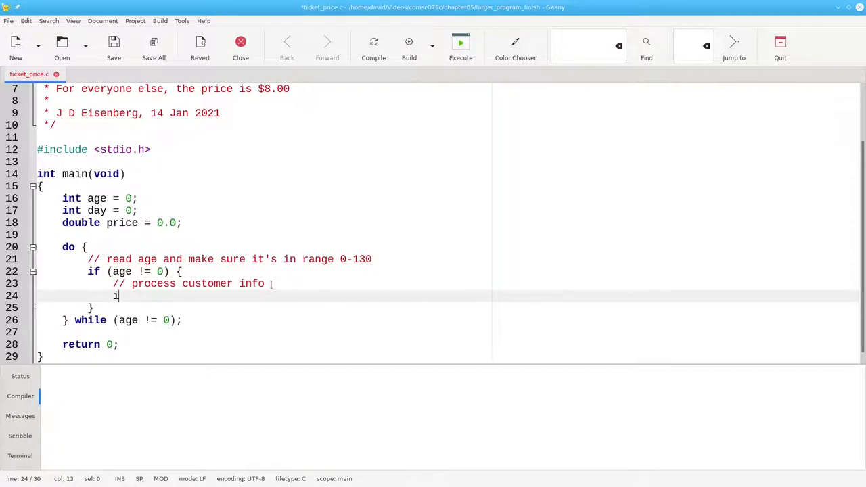
text(f (age < 16) {)
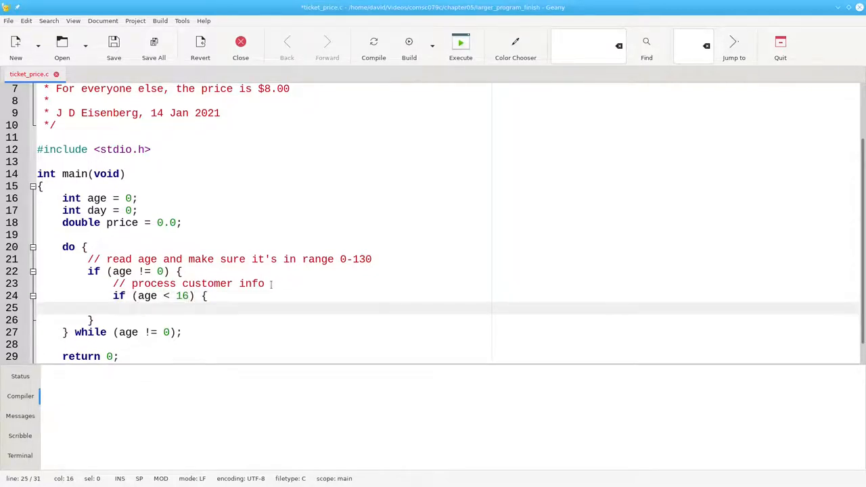
text(//)
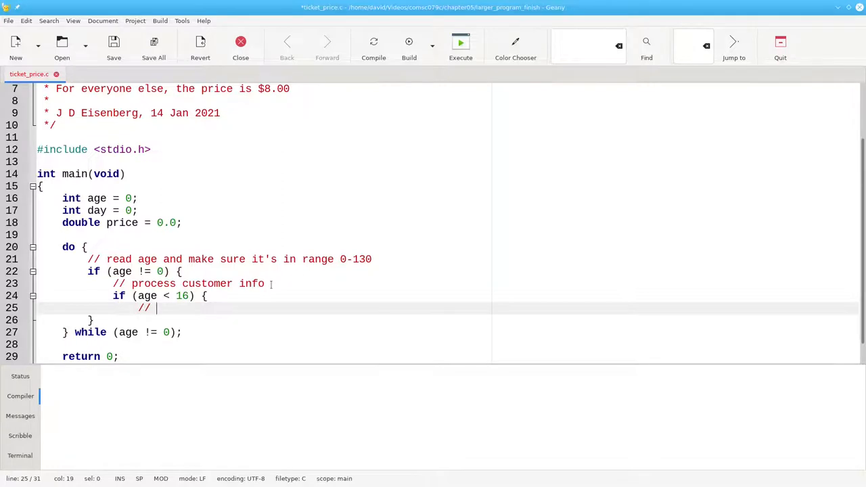
text(read day o)
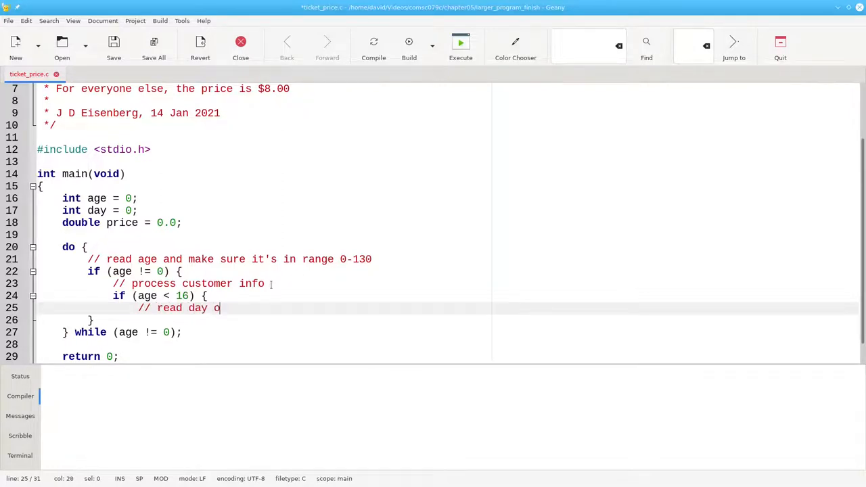
text(f week and make s)
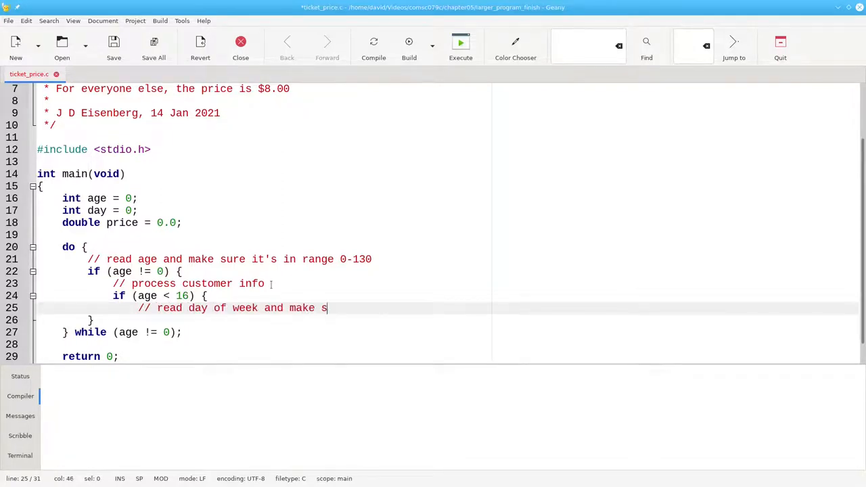
text(ure it's in range)
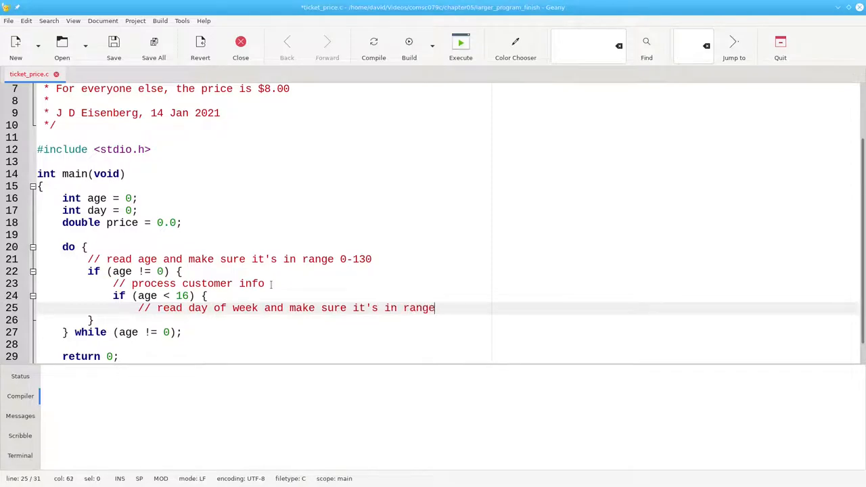
text(1-7)
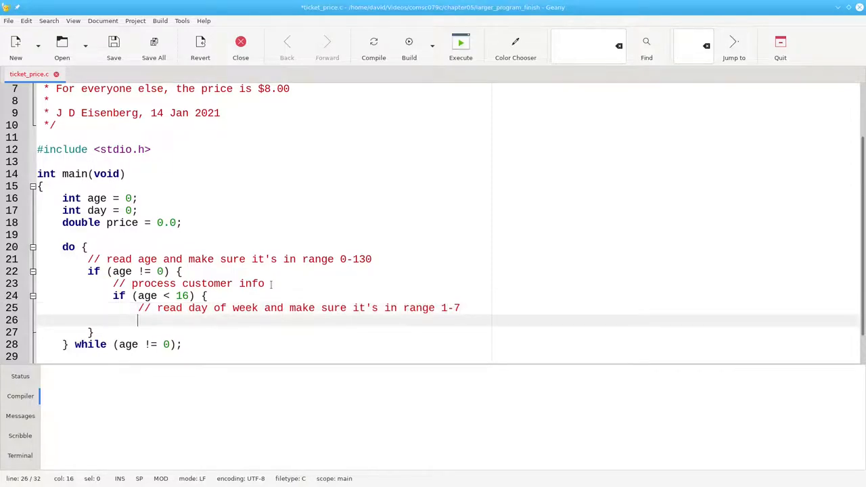
Step: Add the calculate-ticket-price comment and an else branch setting price = 8.00;
text(// calculate)
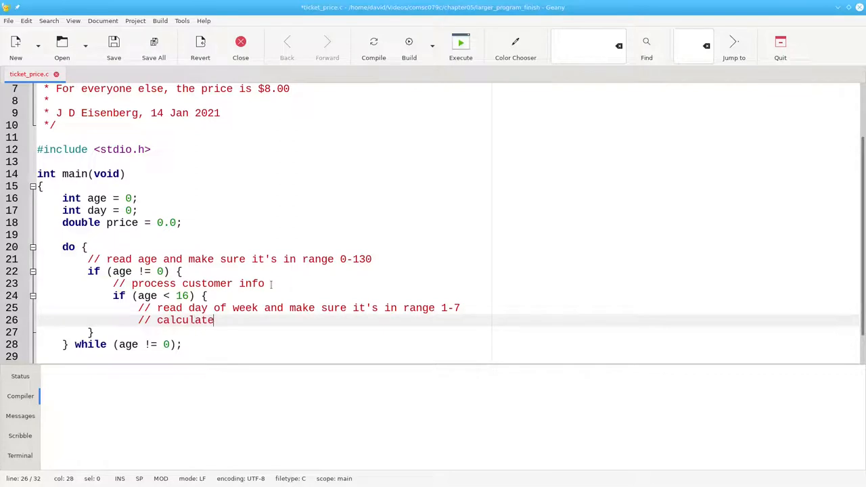
text(ticket price based on day)
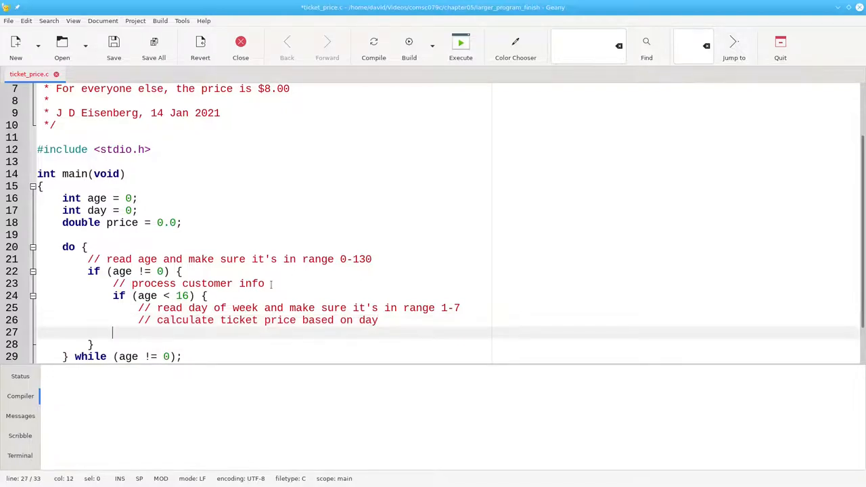
text(} else)
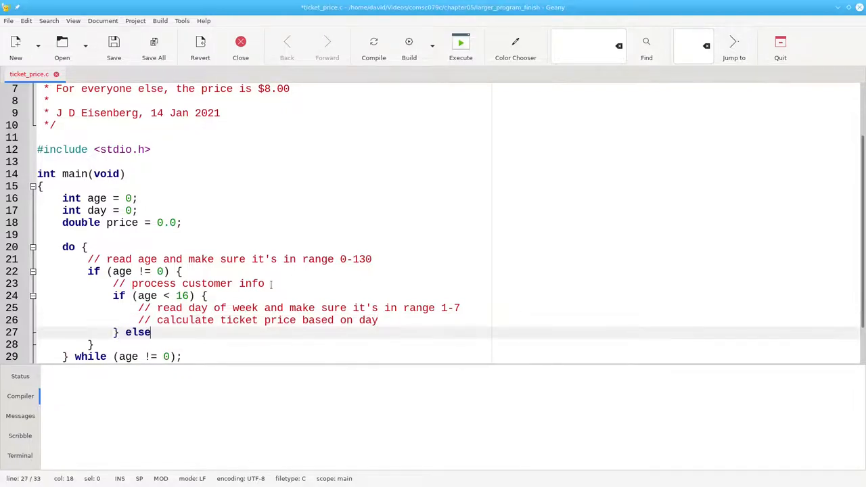
text({)
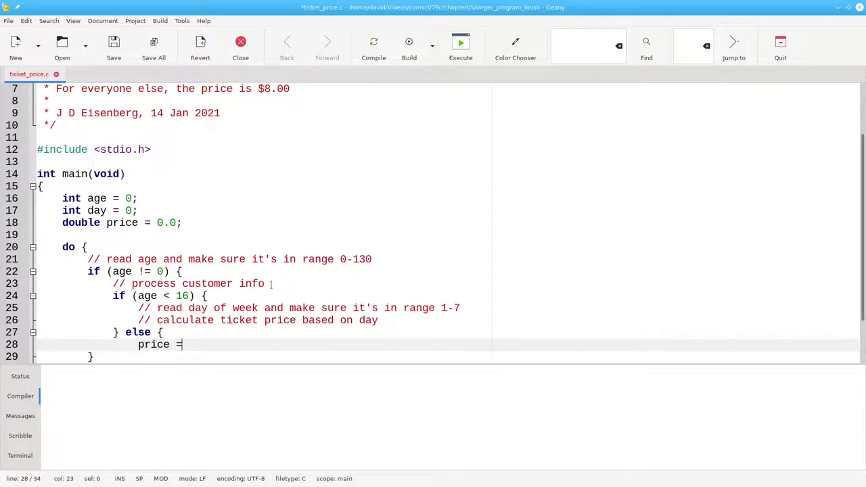
text(8.00;)
text(})
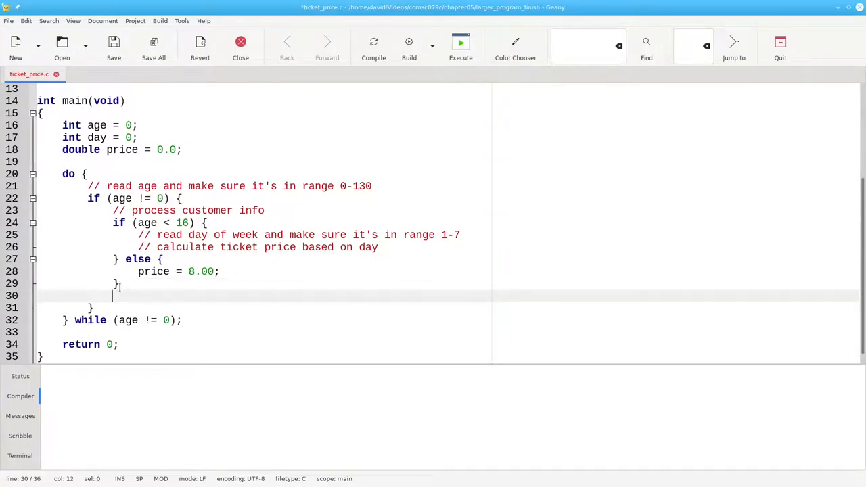
Step: Add printf("The ticket price is $%.2f.\n", price); after the else block and save ticket_price.c
text(printf("The ticket price is $%.2f.)
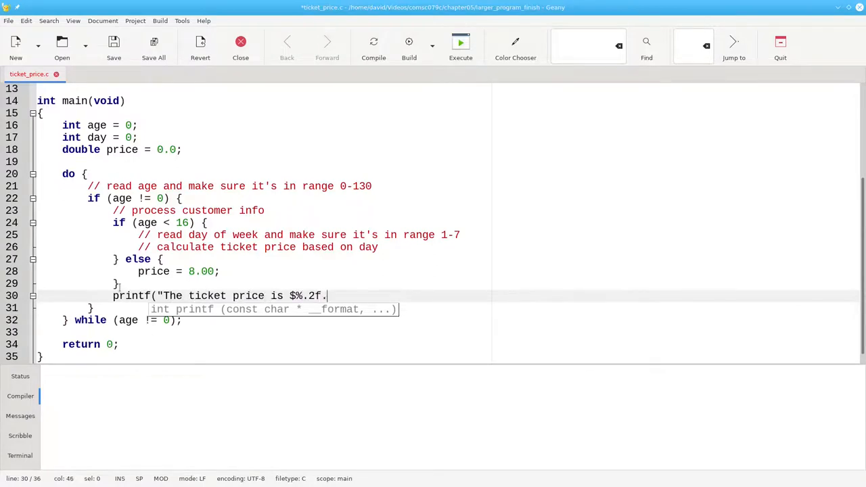
text(\n", price);)
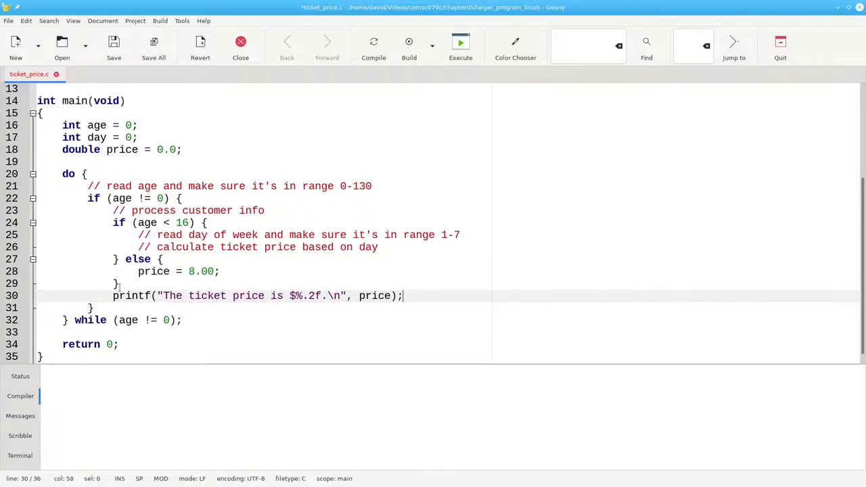
click(114, 46)
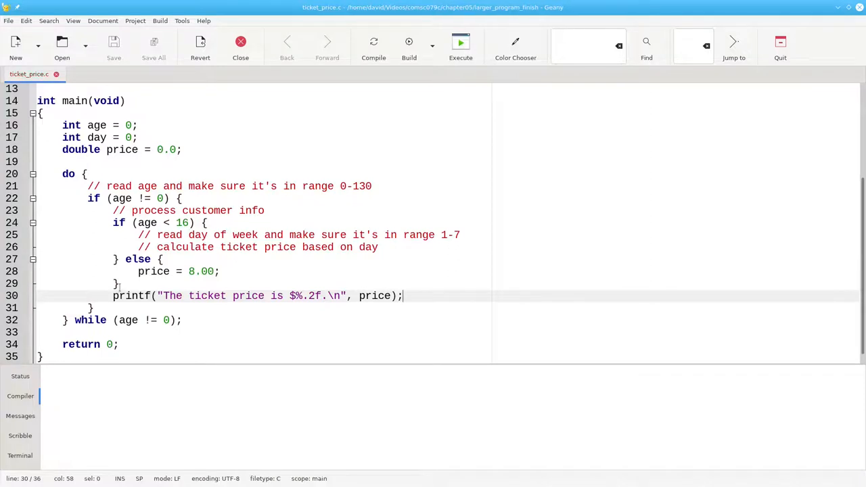